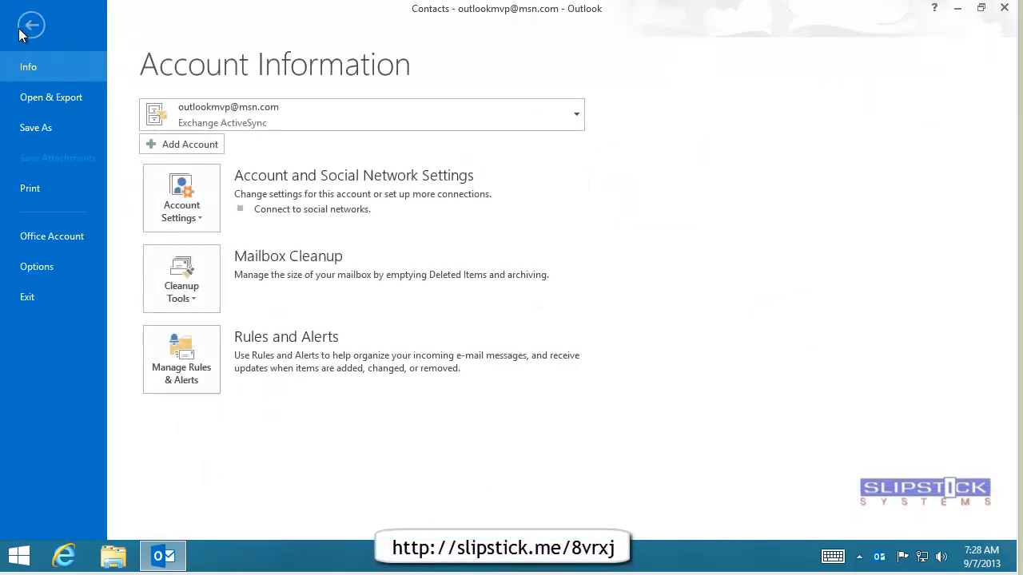
Step: Run the Import/Export wizard on addresses-import.csv into Contacts and dismiss the unsupported-operation error
{"action": "left_click", "coordinate": [51, 98]}
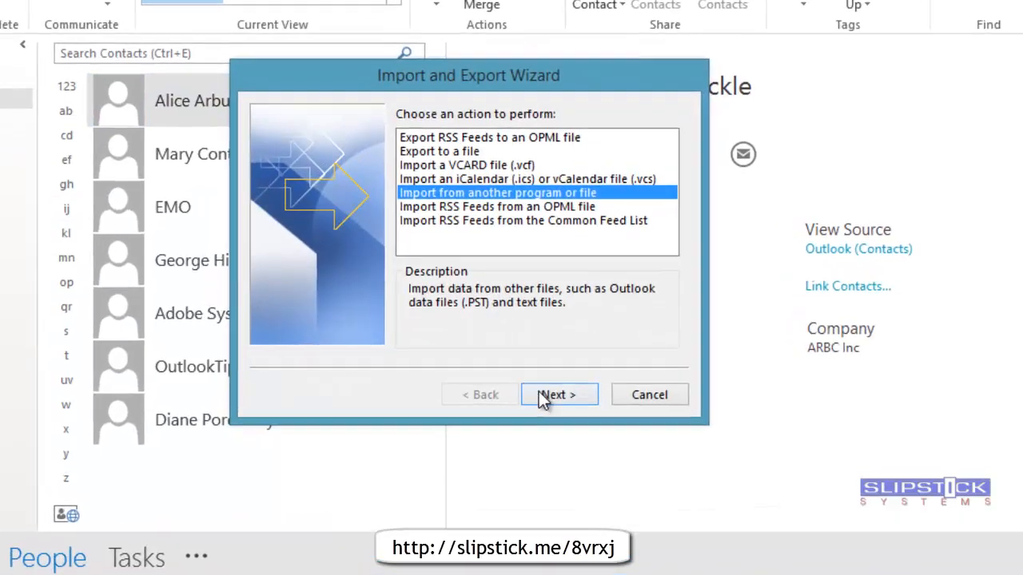
{"action": "left_click", "coordinate": [560, 393]}
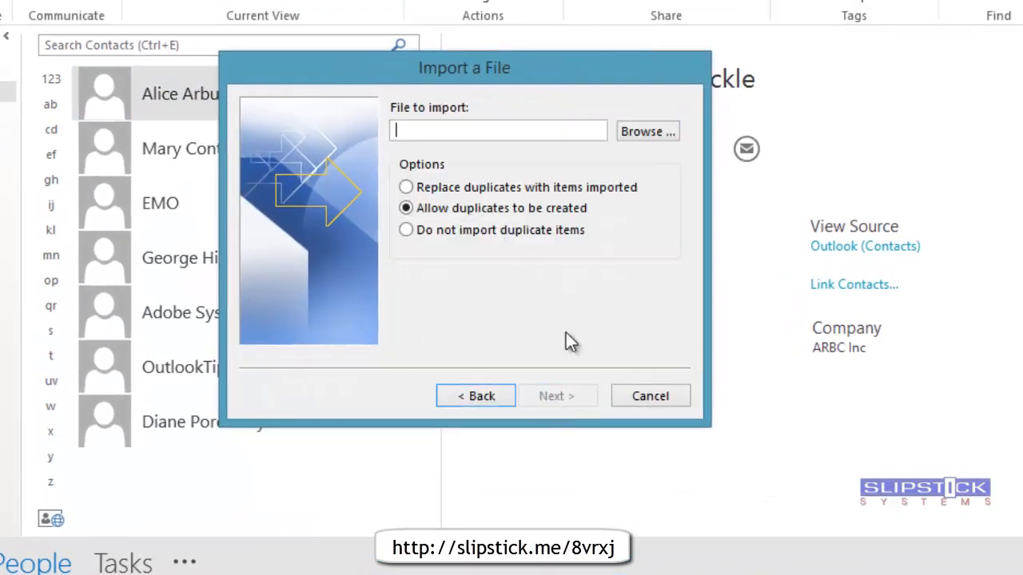
{"action": "left_click", "coordinate": [647, 131]}
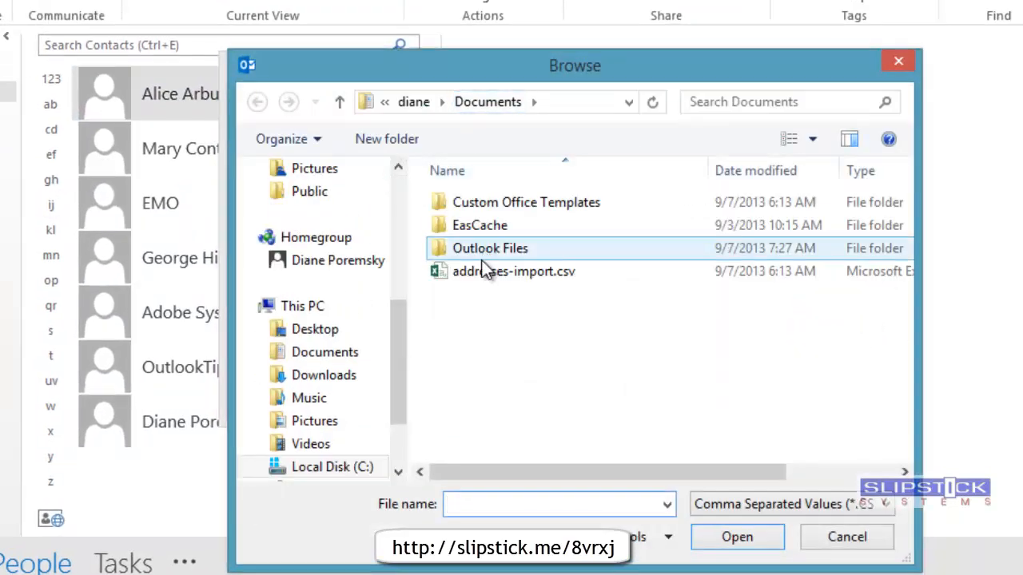
{"action": "left_click", "coordinate": [738, 537]}
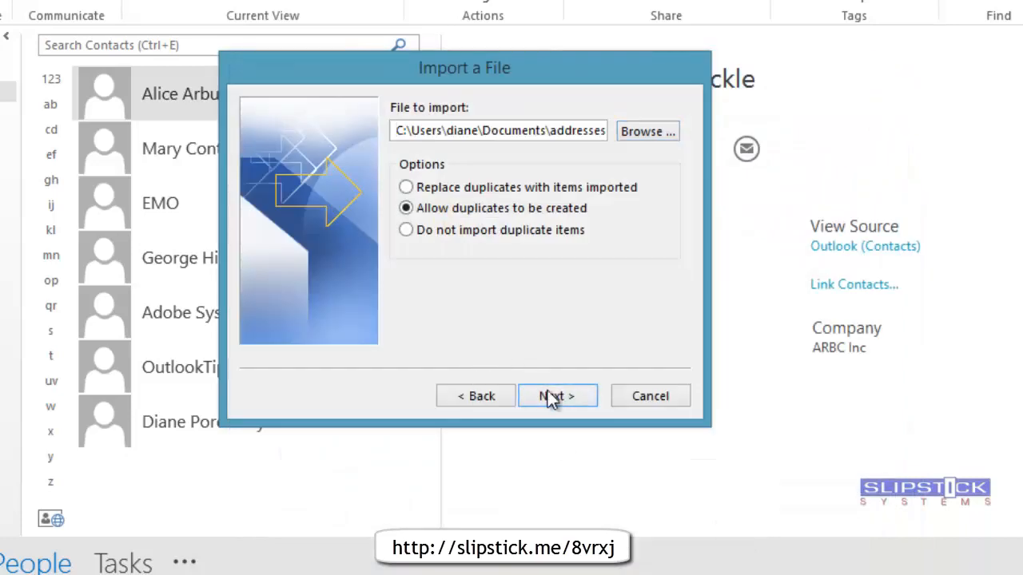
{"action": "left_click", "coordinate": [557, 396]}
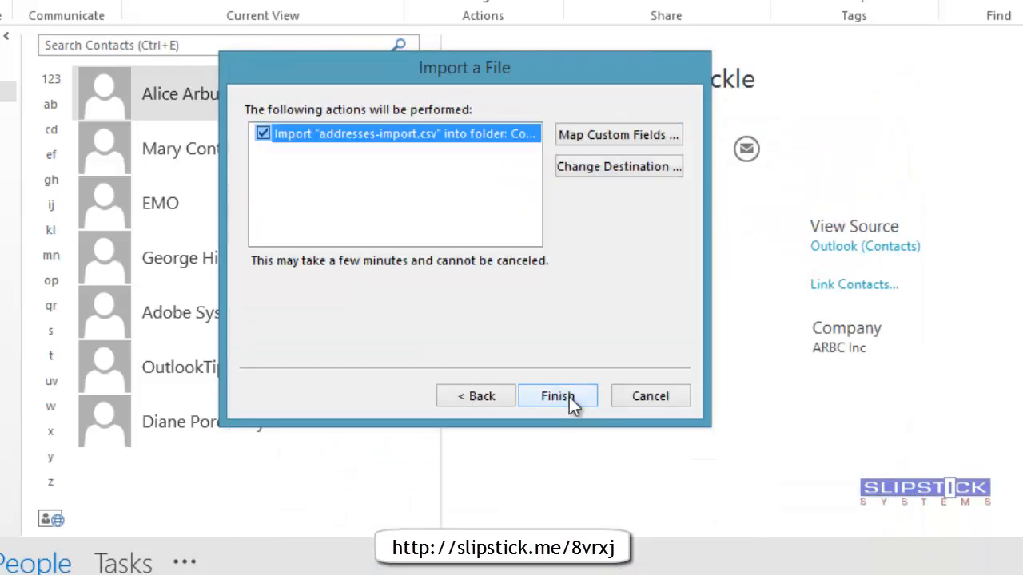
{"action": "left_click", "coordinate": [557, 396]}
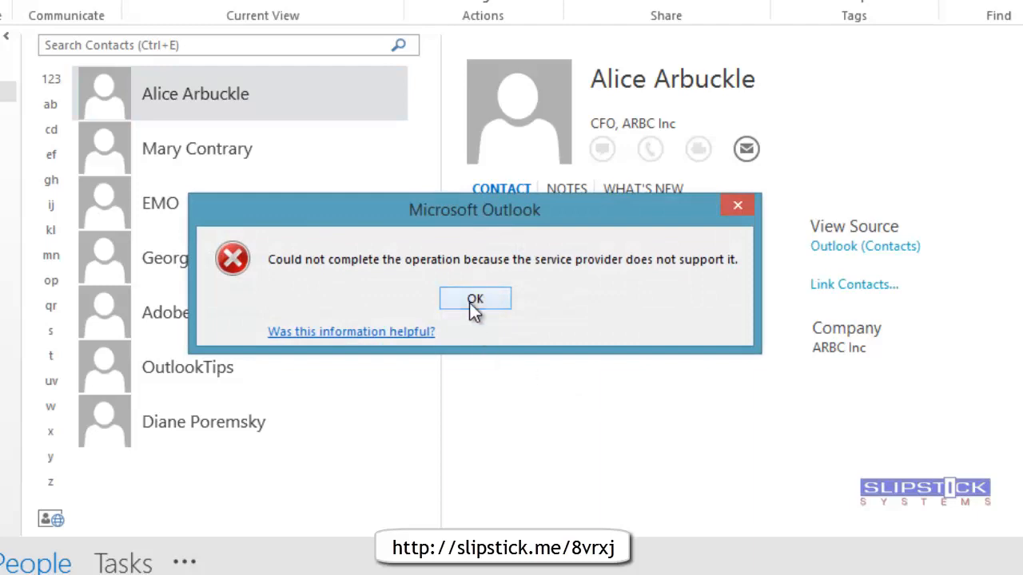
{"action": "left_click", "coordinate": [475, 299]}
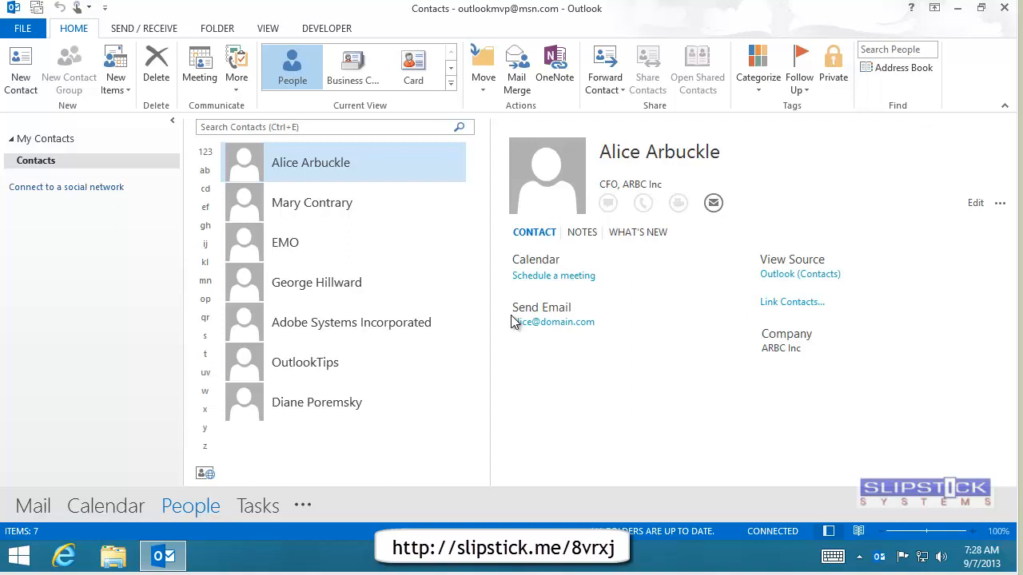
{"action": "mouse_move", "coordinate": [137, 287]}
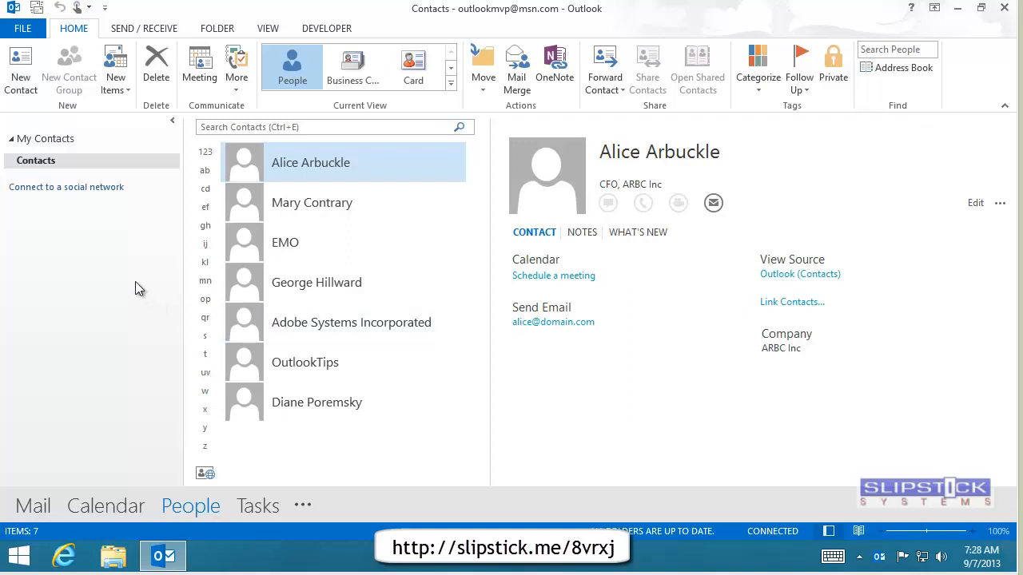
{"action": "mouse_move", "coordinate": [141, 283]}
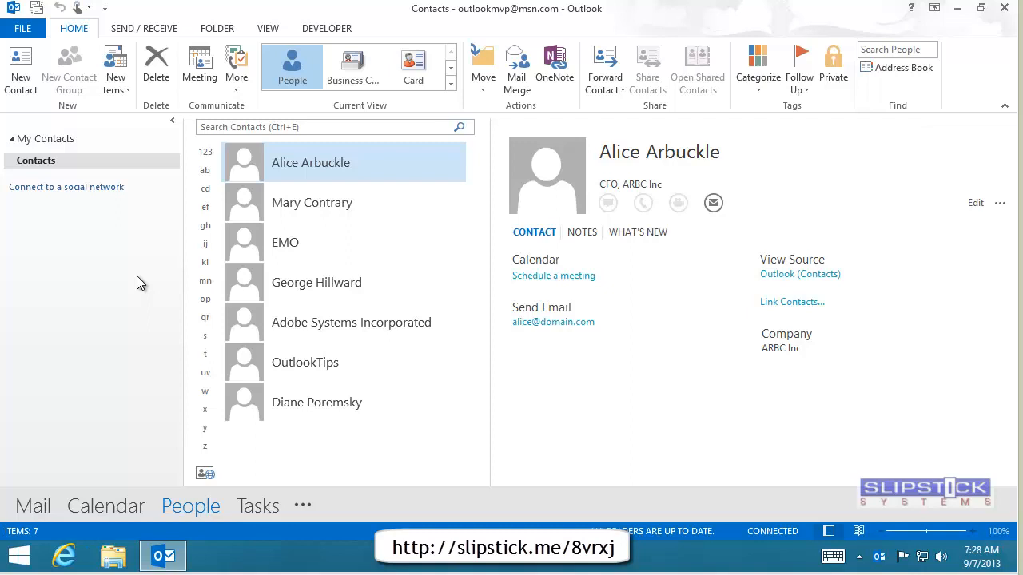
{"action": "mouse_move", "coordinate": [107, 275]}
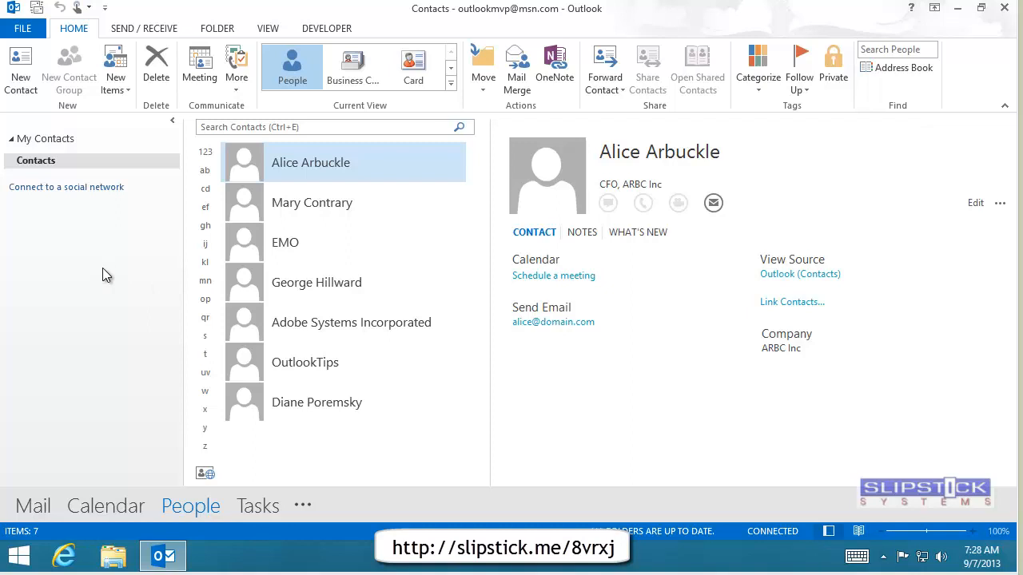
Step: Show the Backstage account Info page from the Contacts list
{"action": "left_click", "coordinate": [32, 29]}
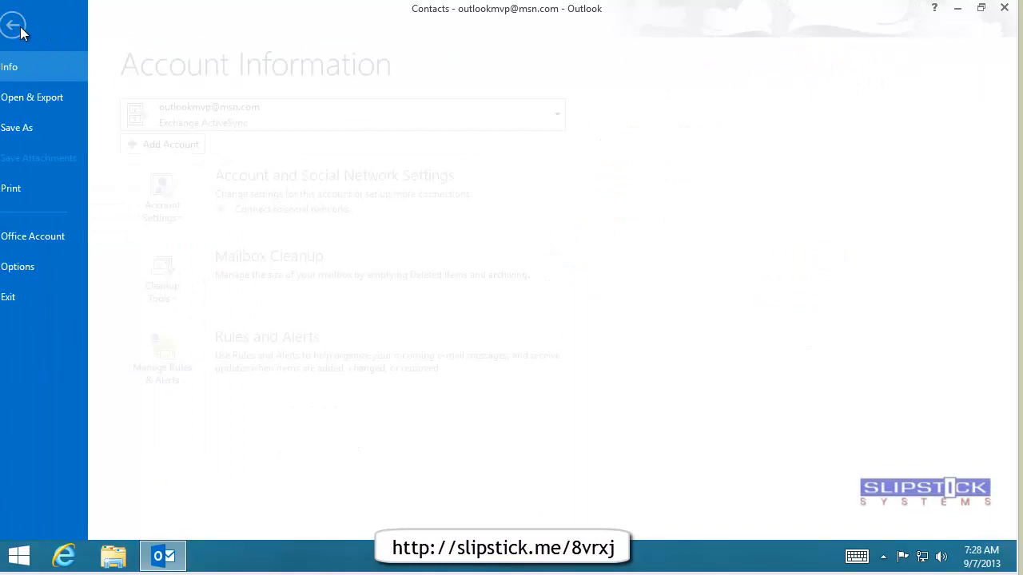
Step: Add an Outlook data file (.pst) named import via Account Settings > Data Files
{"action": "left_click", "coordinate": [20, 25]}
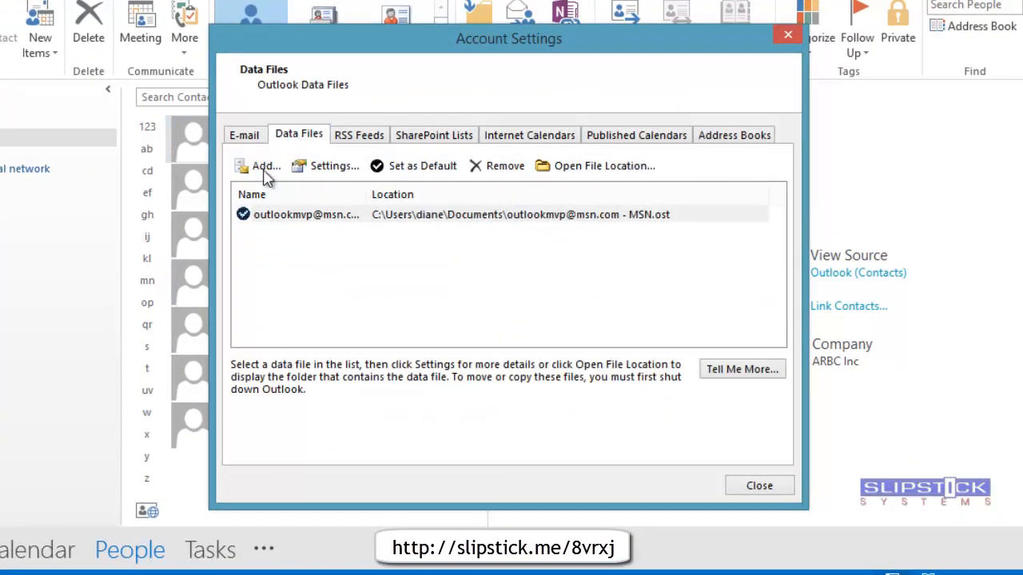
{"action": "left_click", "coordinate": [265, 165]}
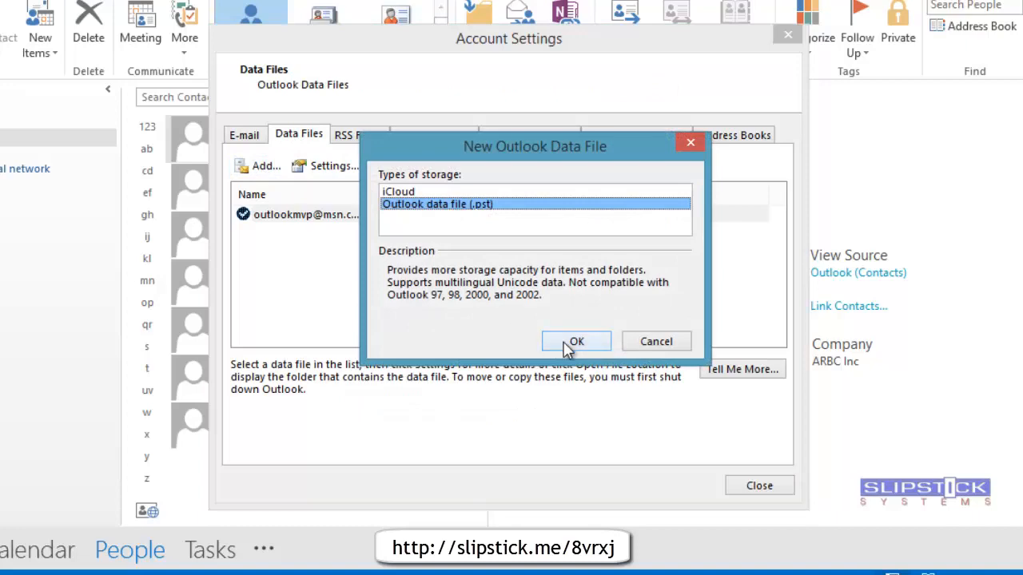
{"action": "left_click", "coordinate": [575, 342]}
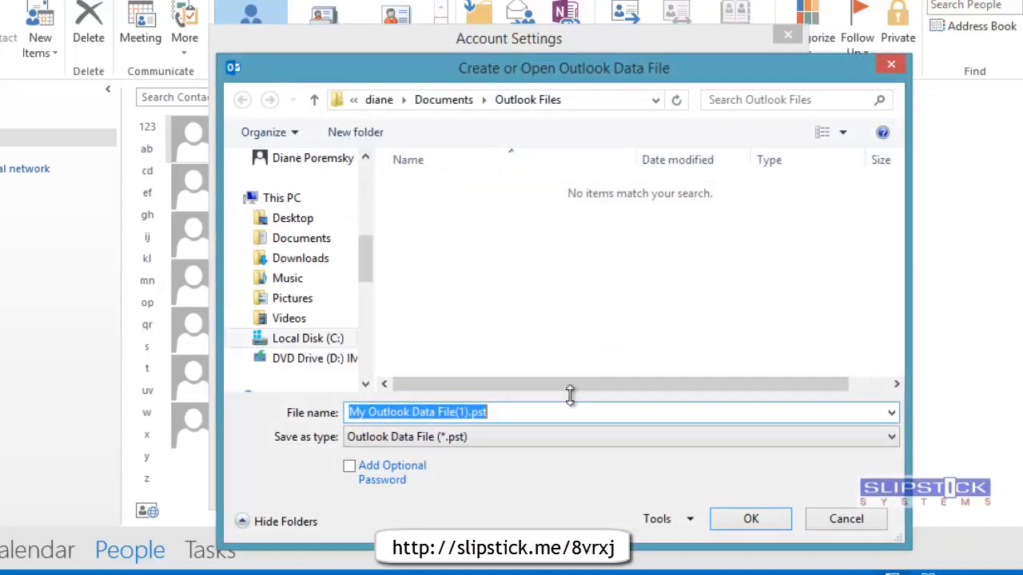
{"action": "type", "text": "impo"}
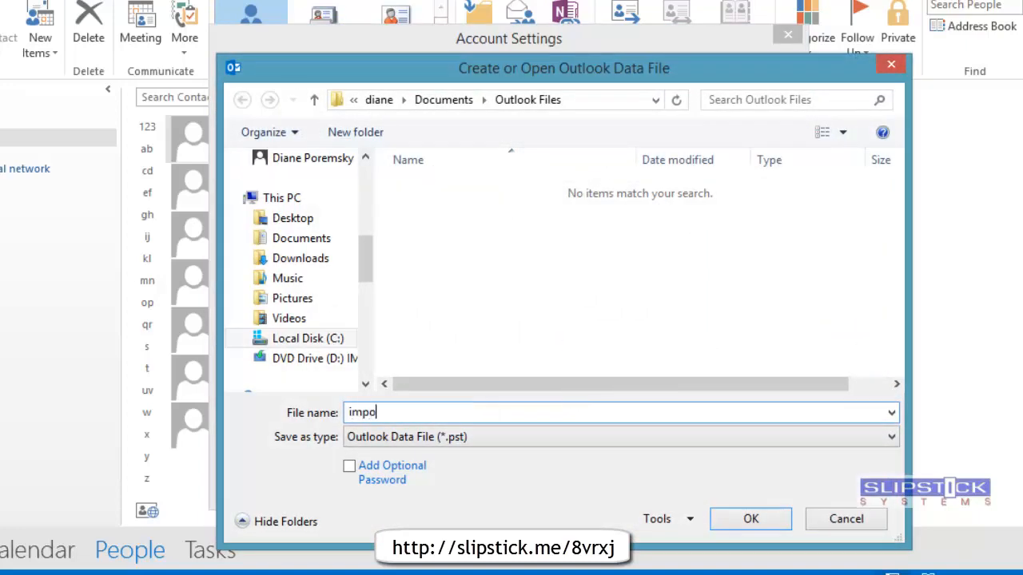
{"action": "left_click", "coordinate": [772, 518]}
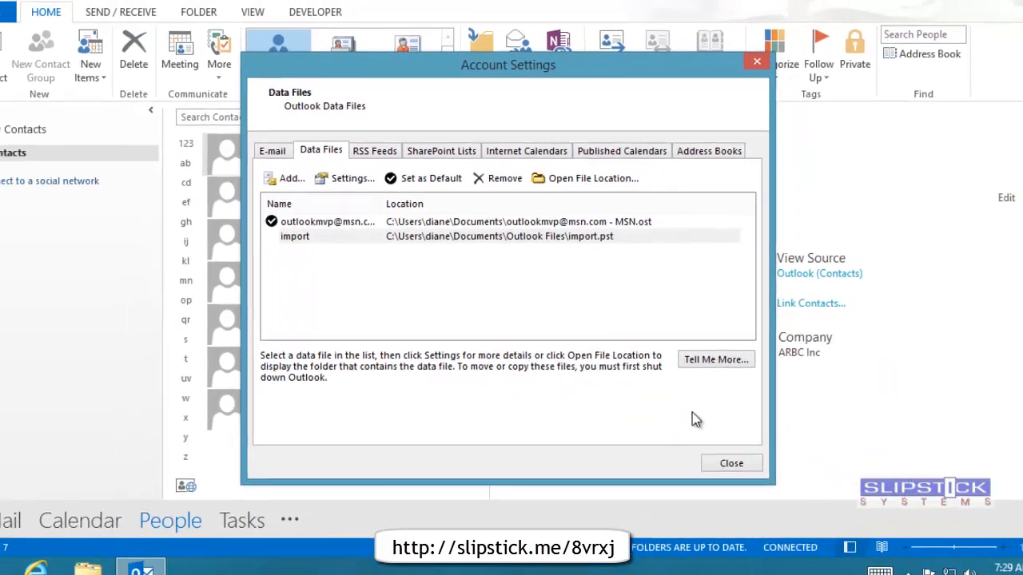
{"action": "left_click", "coordinate": [732, 464]}
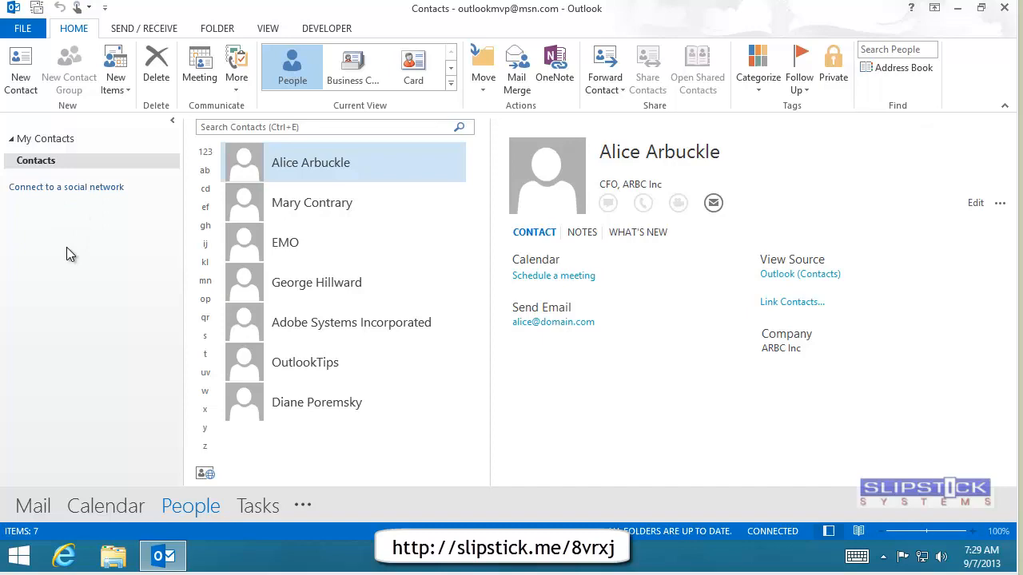
{"action": "mouse_move", "coordinate": [50, 168]}
{"action": "type", "text": "contacts i"}
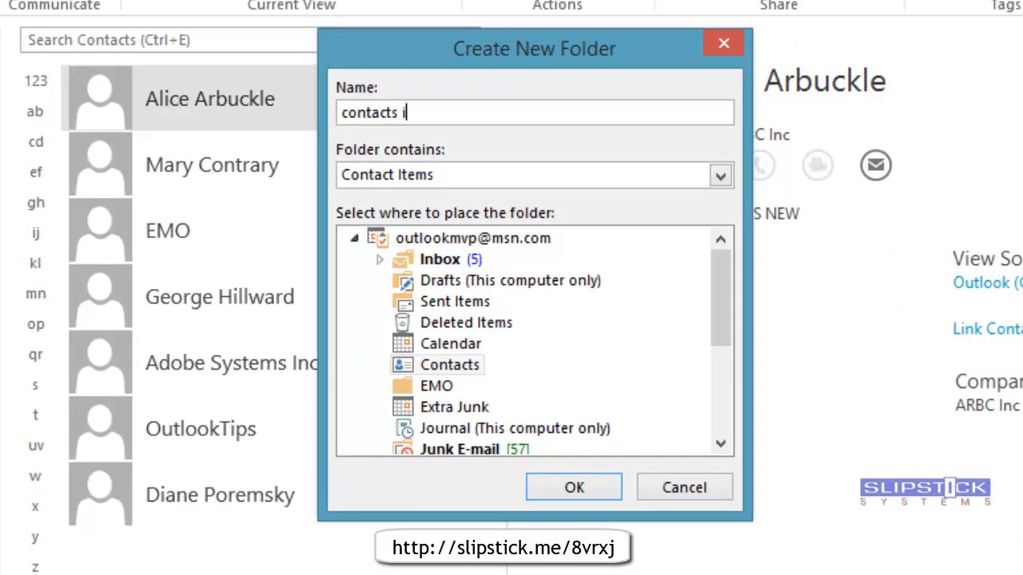
Step: Create the contacts import folder for Contact Items inside the import data file
{"action": "type", "text": "mport"}
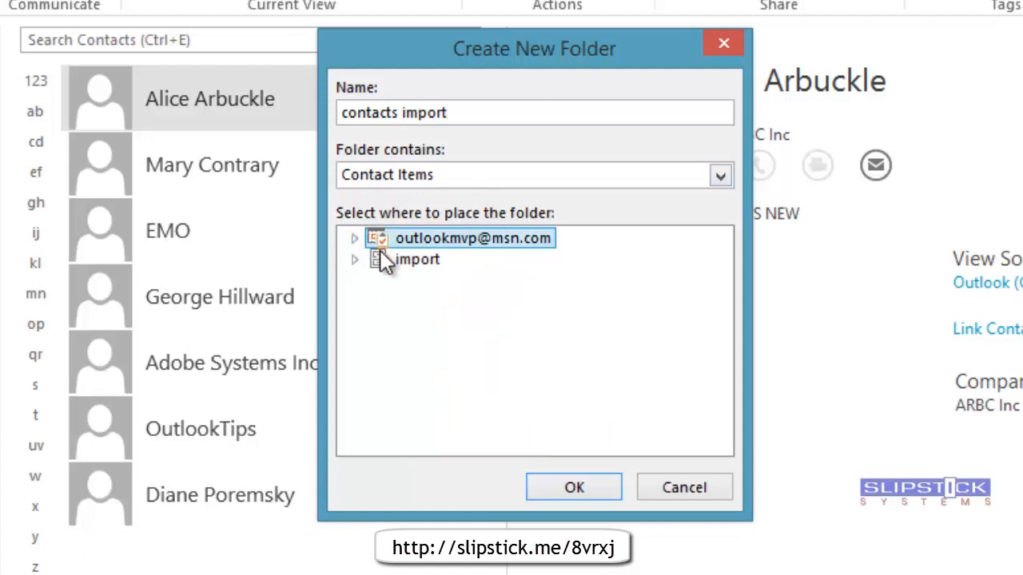
{"action": "left_click", "coordinate": [412, 259]}
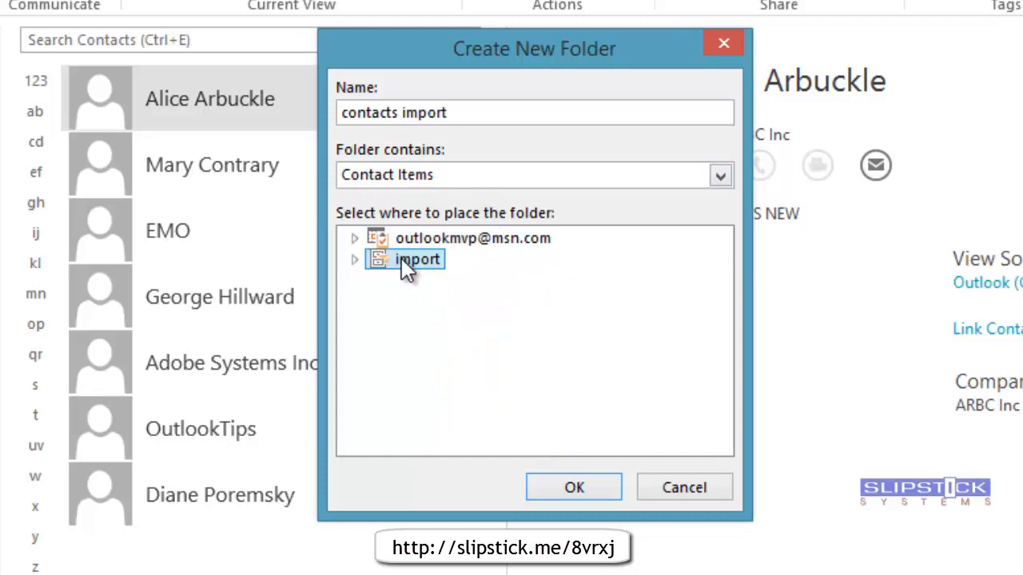
{"action": "left_click", "coordinate": [573, 486]}
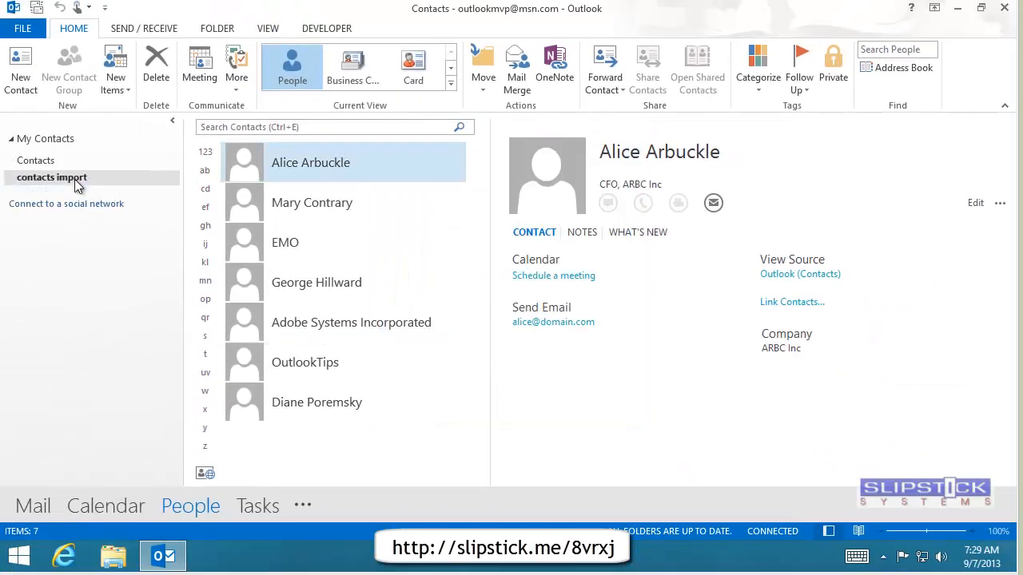
{"action": "left_click", "coordinate": [51, 176]}
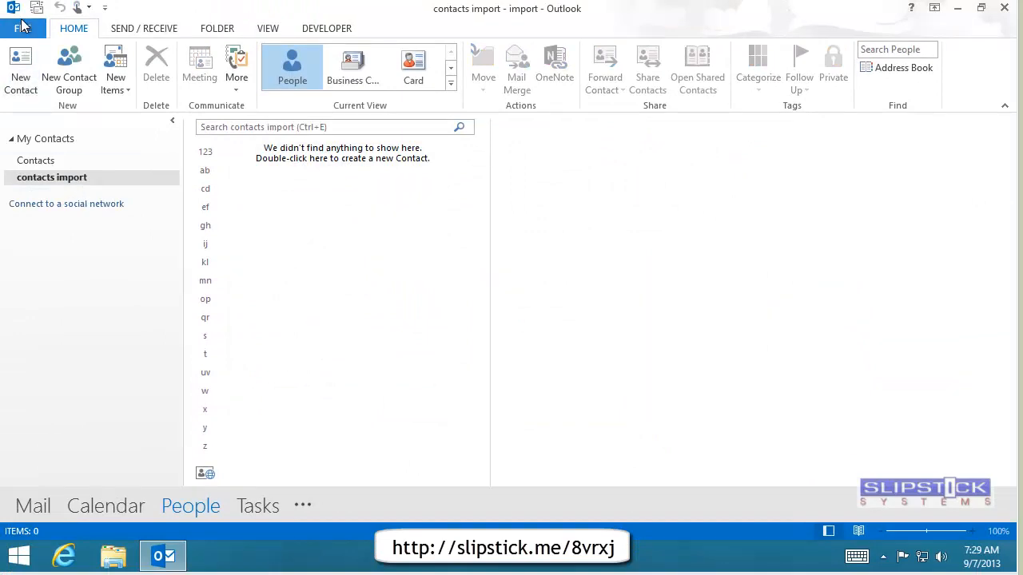
Step: Set the wizard to import addresses-import.csv (CSV, allow duplicates) into contacts import, up to final confirmation
{"action": "left_click", "coordinate": [22, 28]}
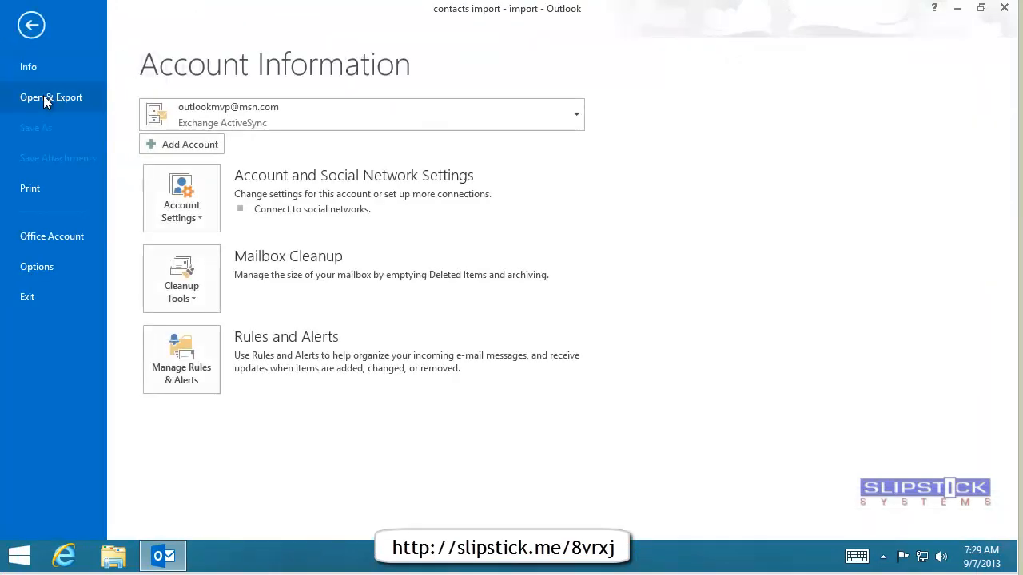
{"action": "left_click", "coordinate": [51, 97]}
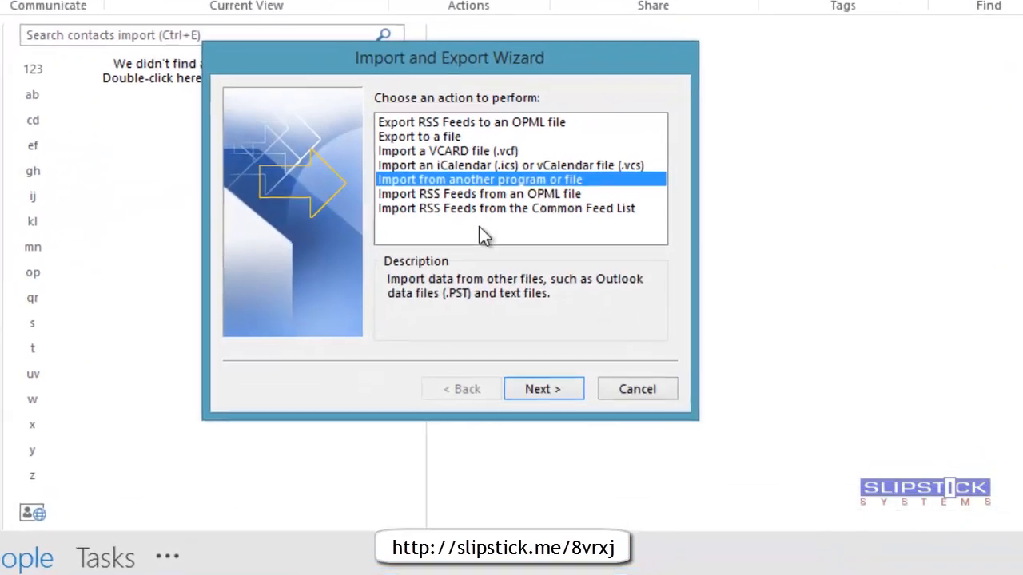
{"action": "left_click", "coordinate": [543, 388]}
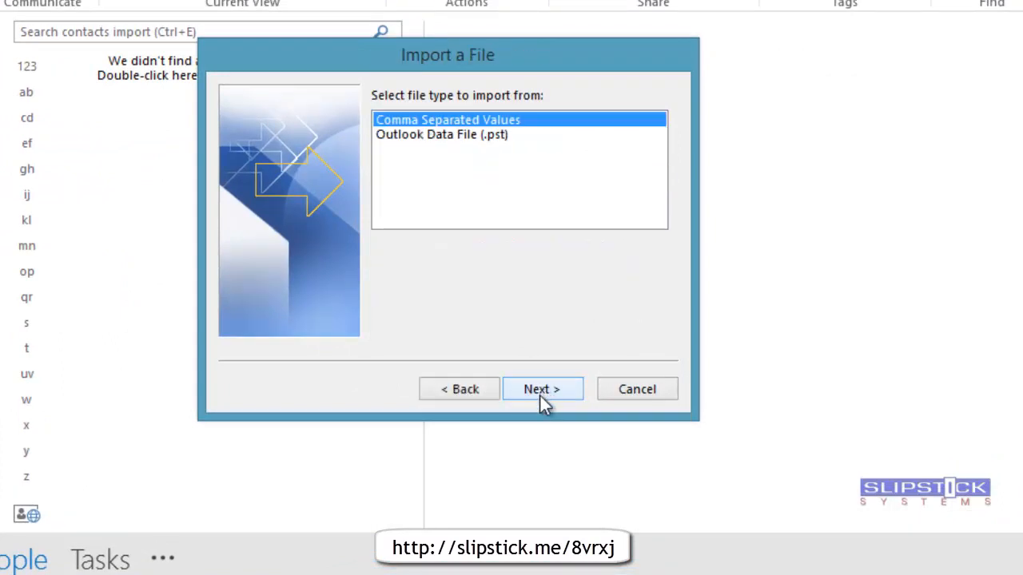
{"action": "left_click", "coordinate": [542, 388]}
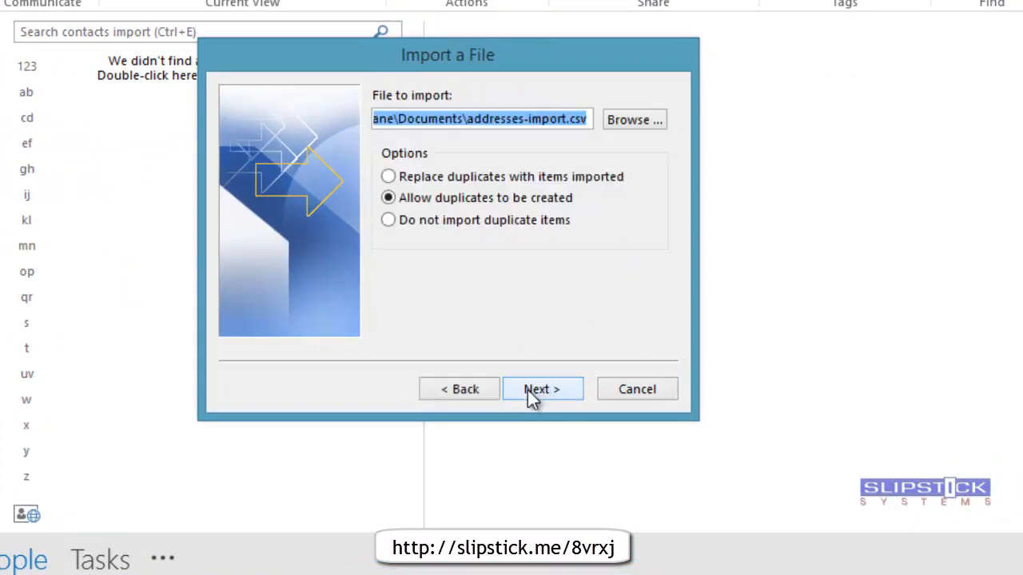
{"action": "left_click", "coordinate": [544, 388]}
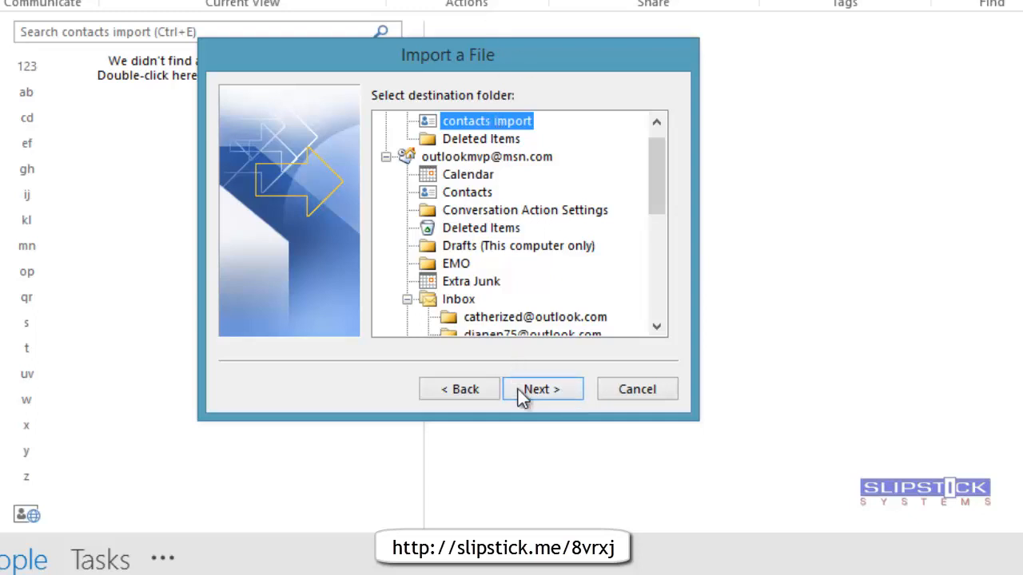
{"action": "left_click", "coordinate": [541, 389]}
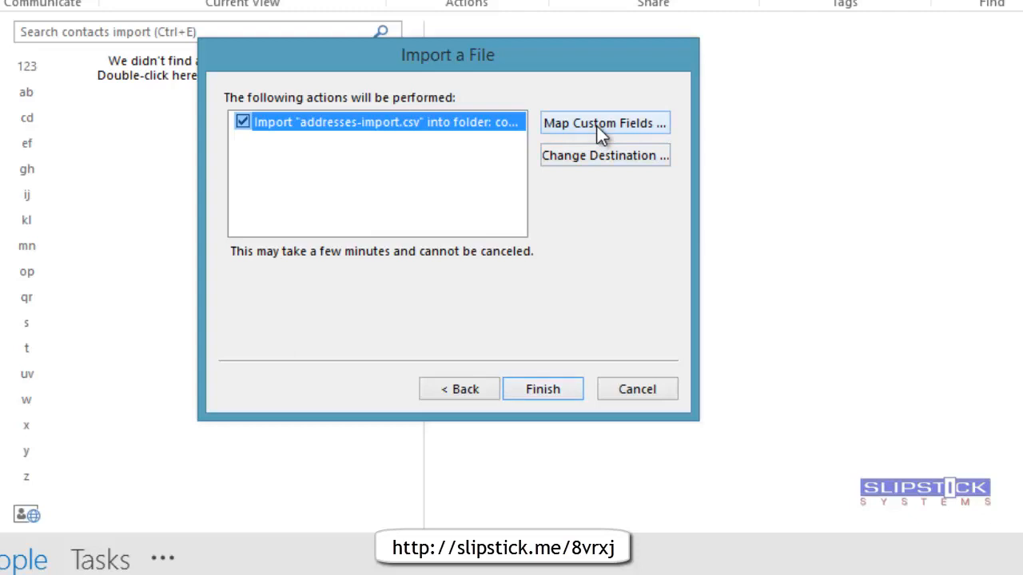
Step: In Map Custom Fields, map the email1 address column to E-mail Address and accept it
{"action": "left_click", "coordinate": [604, 121]}
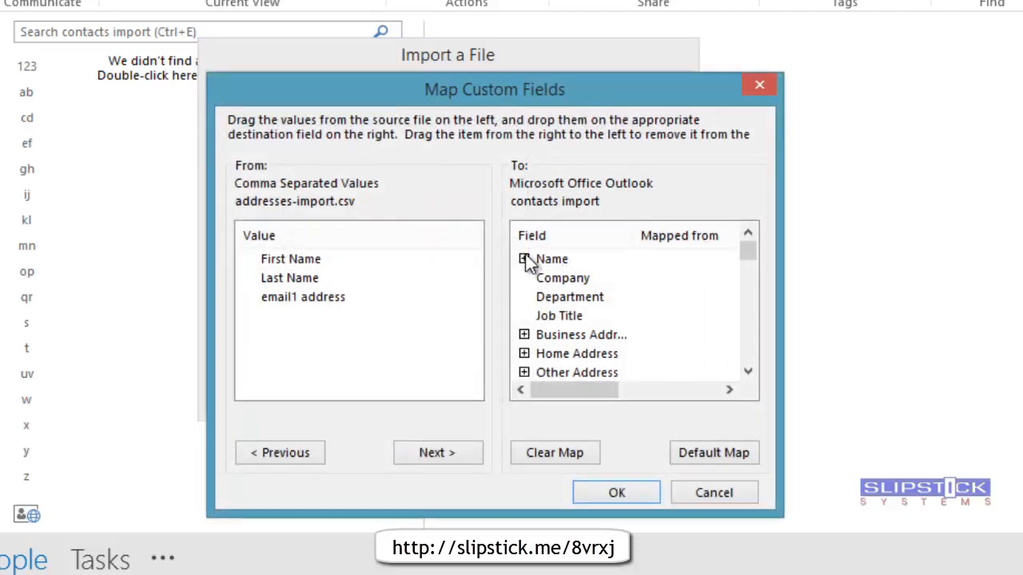
{"action": "left_click", "coordinate": [524, 259]}
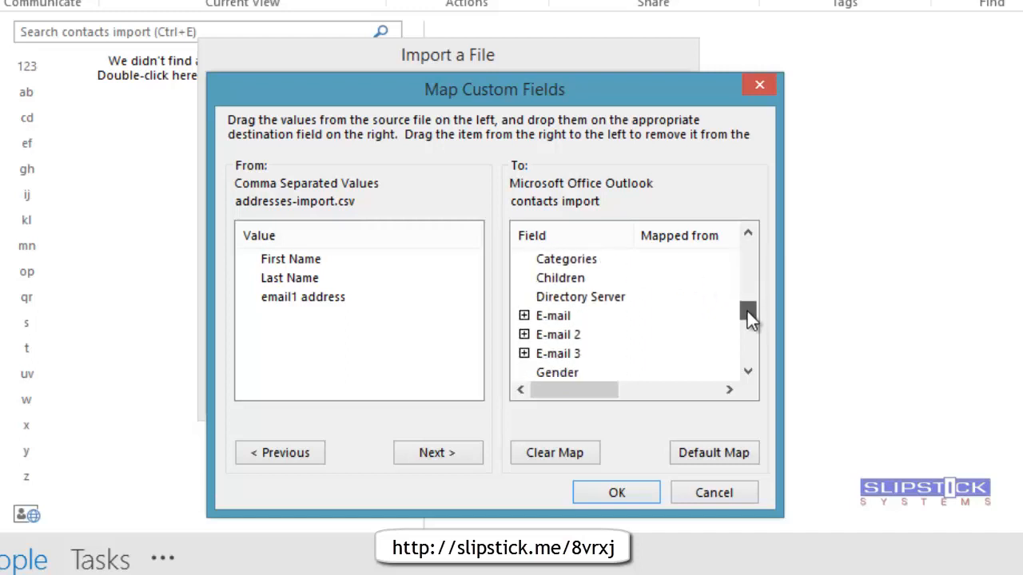
{"action": "left_click", "coordinate": [524, 316]}
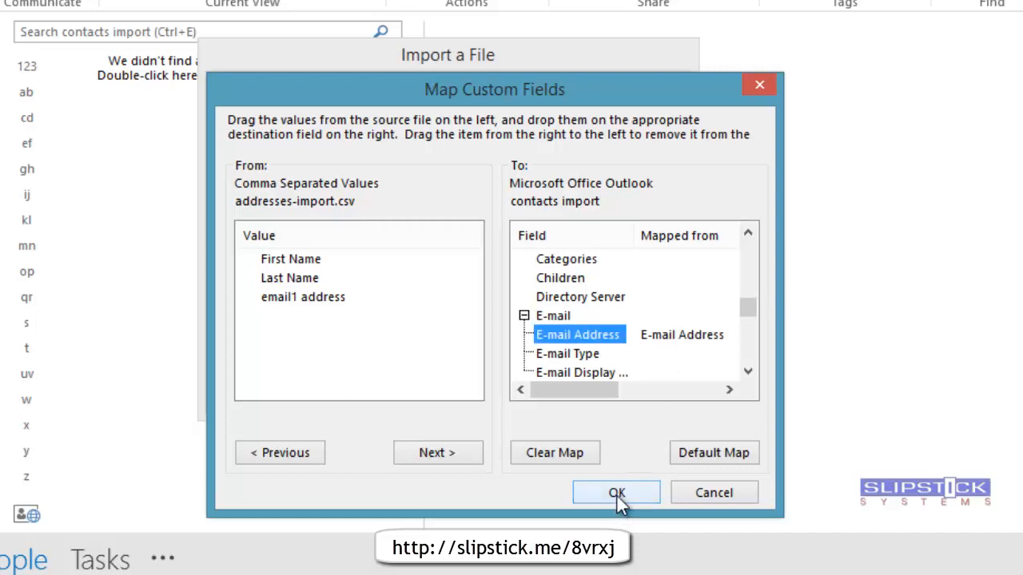
{"action": "left_click", "coordinate": [613, 492]}
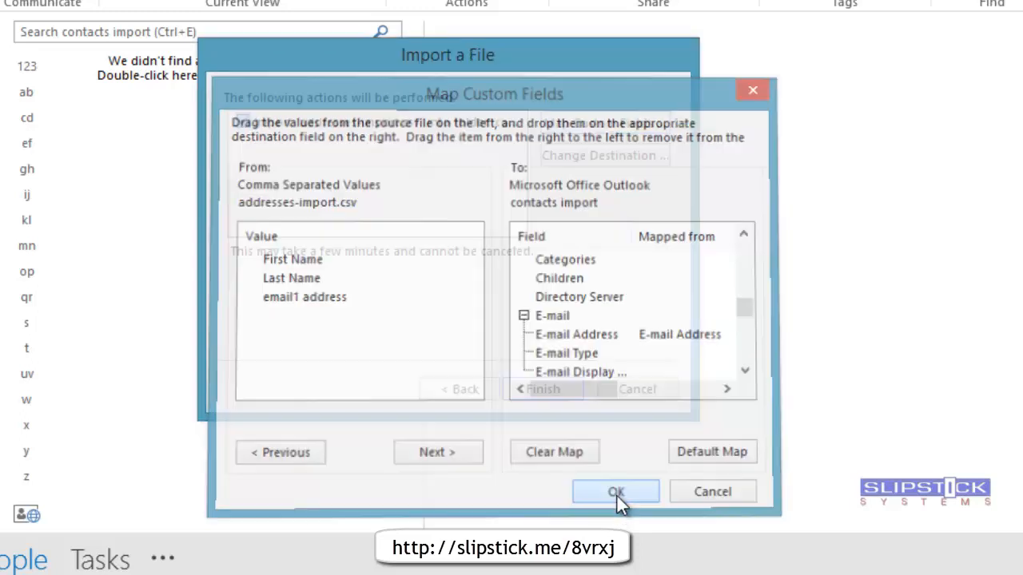
{"action": "left_click", "coordinate": [616, 491]}
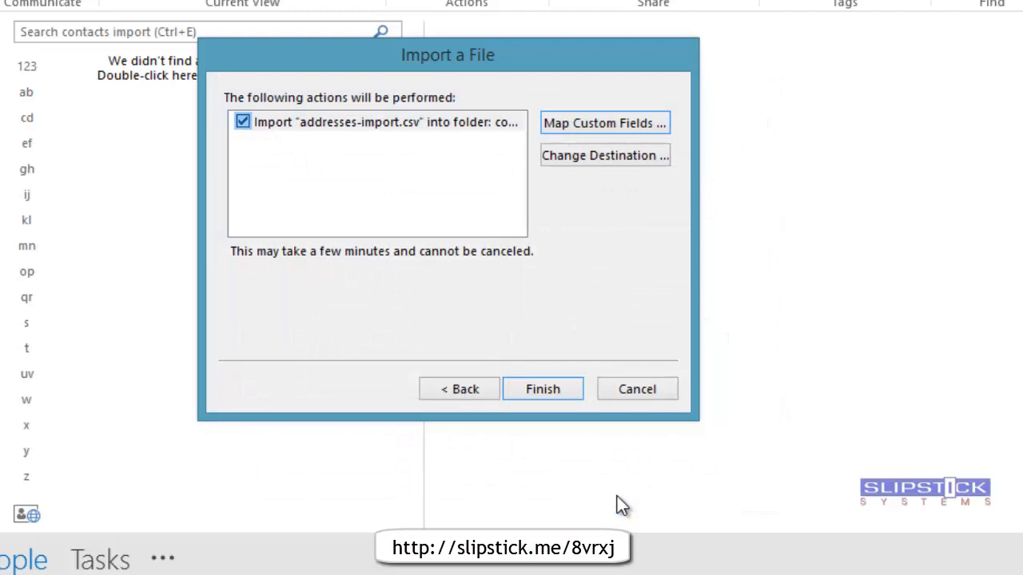
{"action": "mouse_move", "coordinate": [547, 393]}
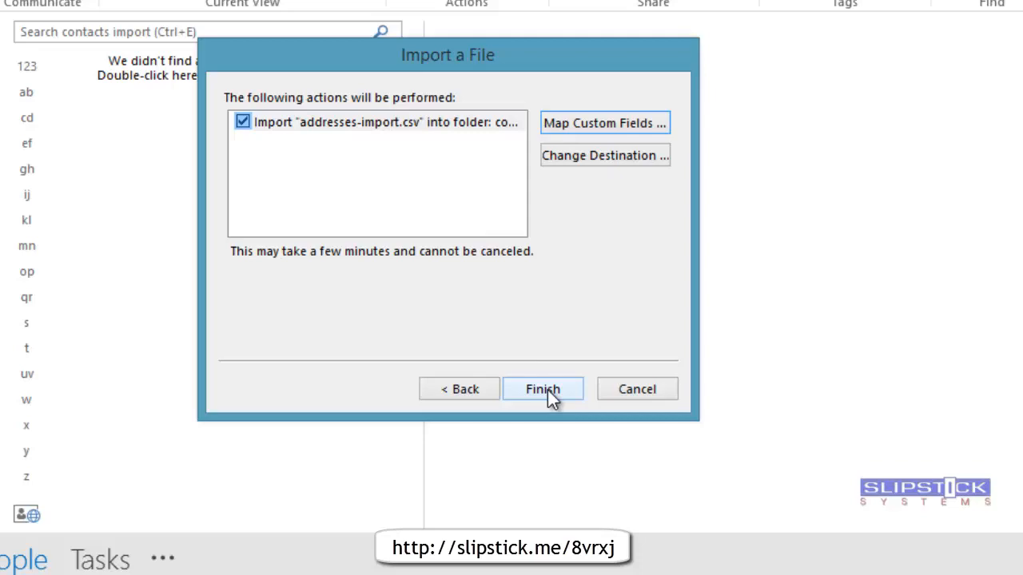
Step: Finish the import and select all seven contacts in contacts import to move them to Contacts
{"action": "left_click", "coordinate": [544, 388]}
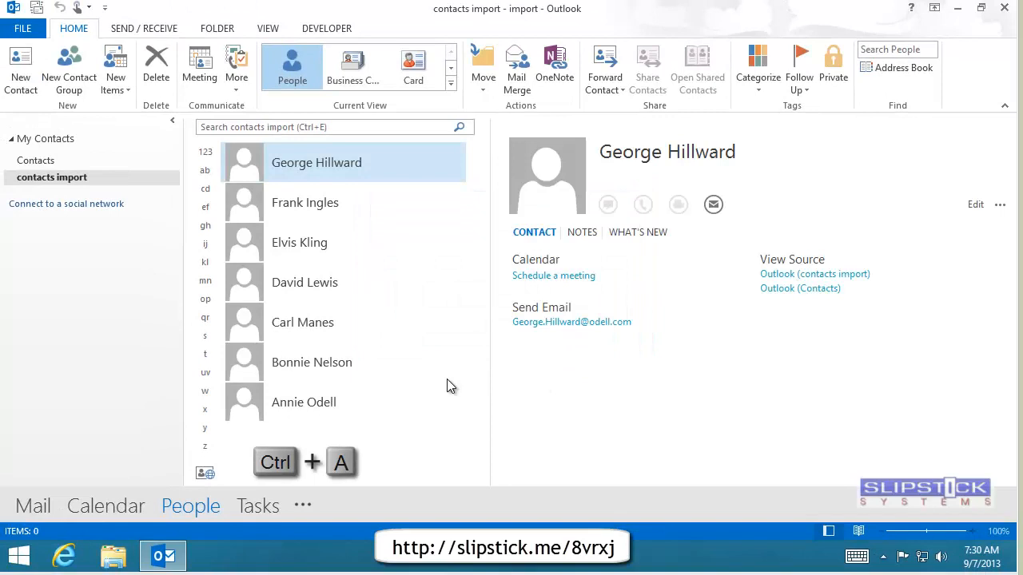
{"action": "mouse_move", "coordinate": [338, 407]}
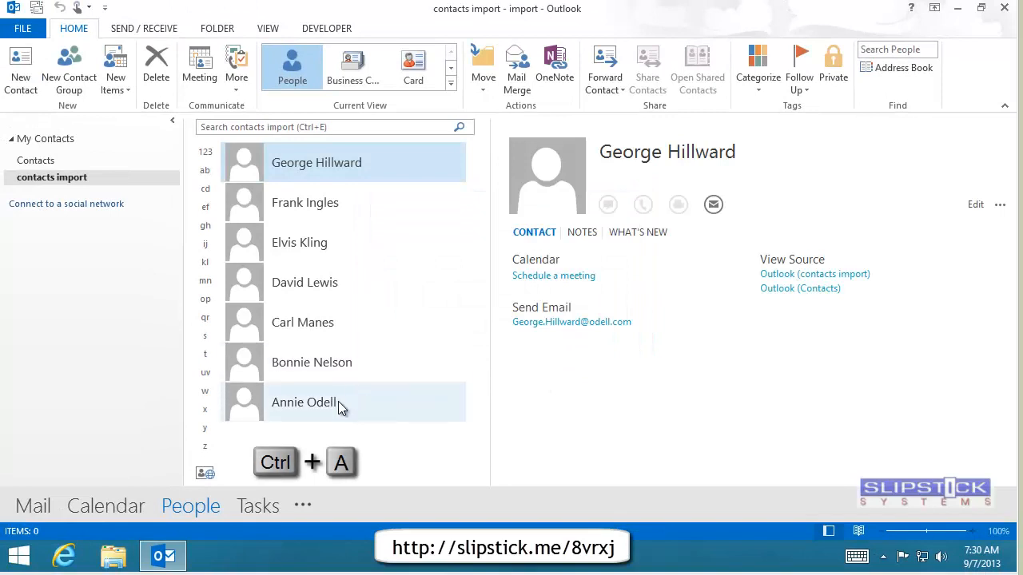
{"action": "key", "text": "ctrl+a"}
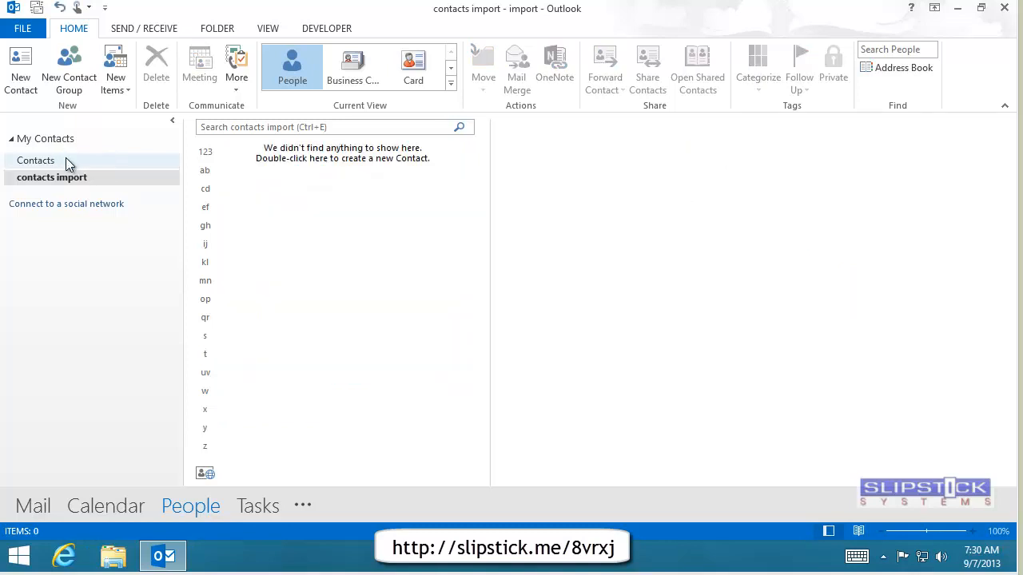
Step: Remove the import data file from Account Settings > Data Files, leaving only the account's own file
{"action": "left_click", "coordinate": [35, 159]}
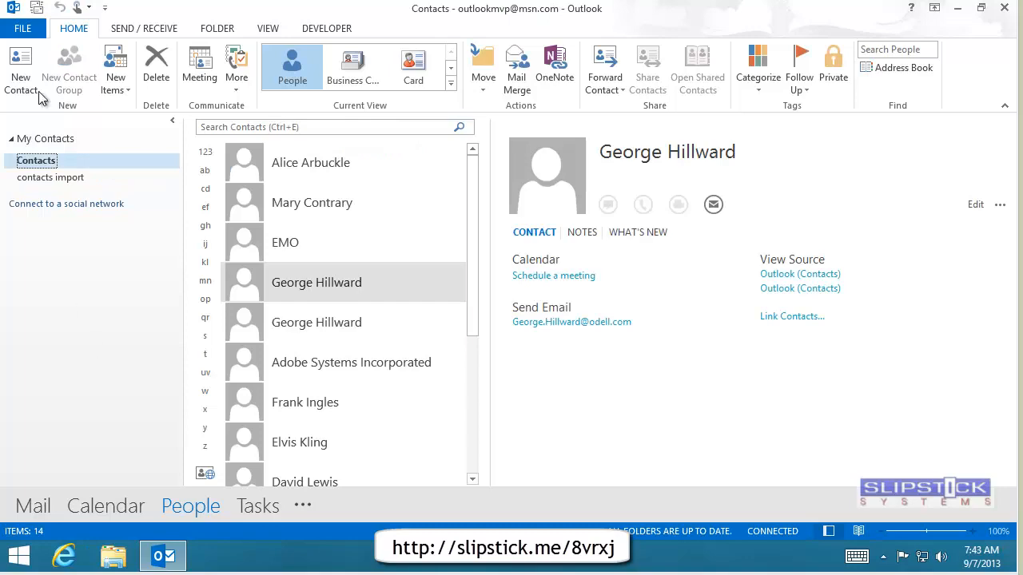
{"action": "left_click", "coordinate": [34, 28]}
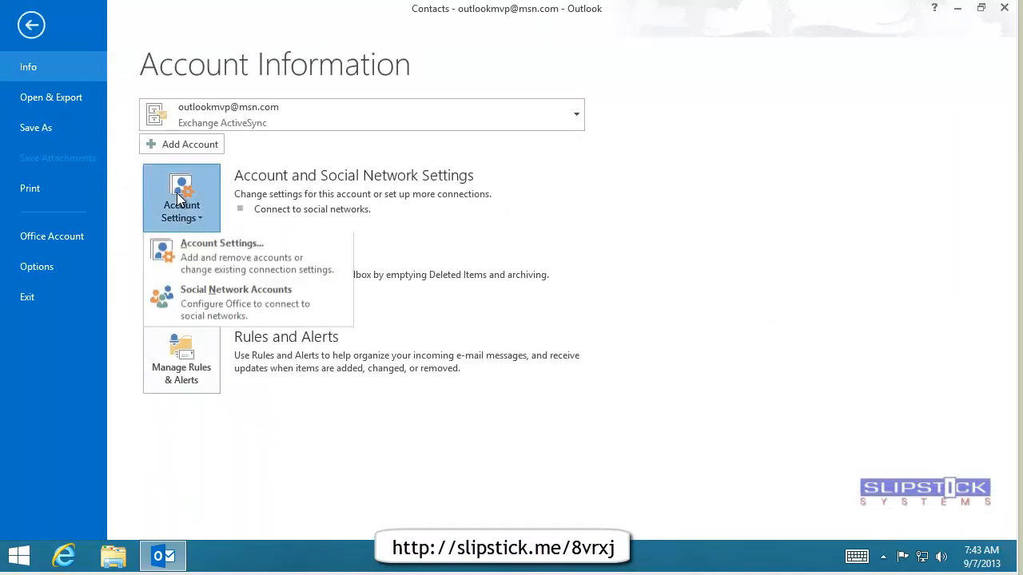
{"action": "left_click", "coordinate": [220, 249]}
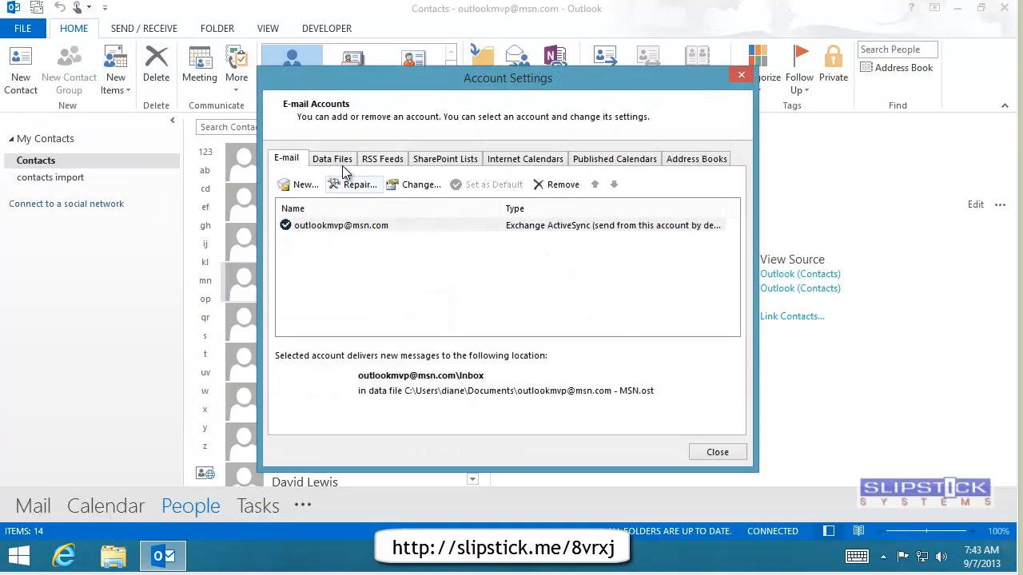
{"action": "left_click", "coordinate": [332, 158]}
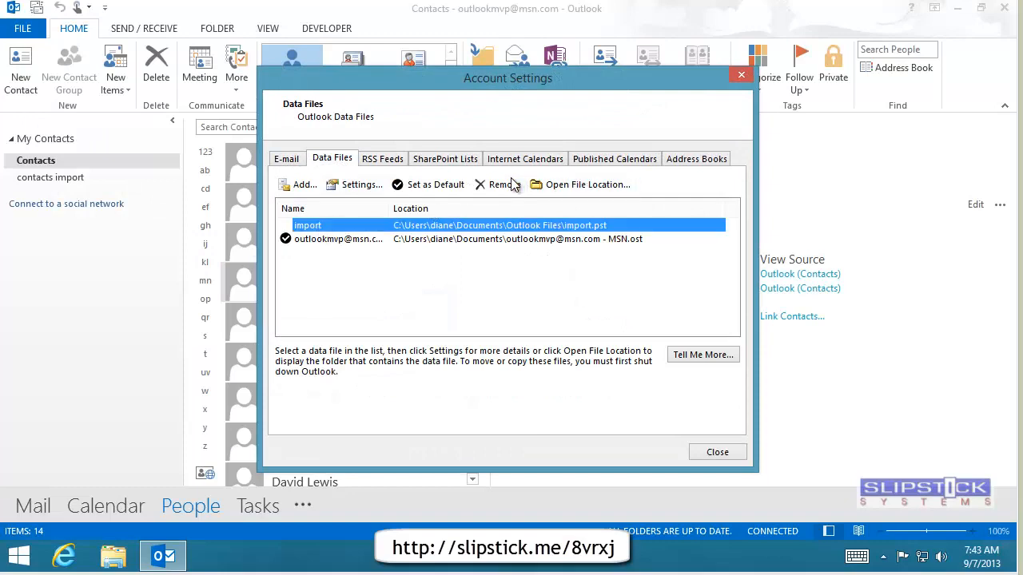
{"action": "left_click", "coordinate": [499, 186]}
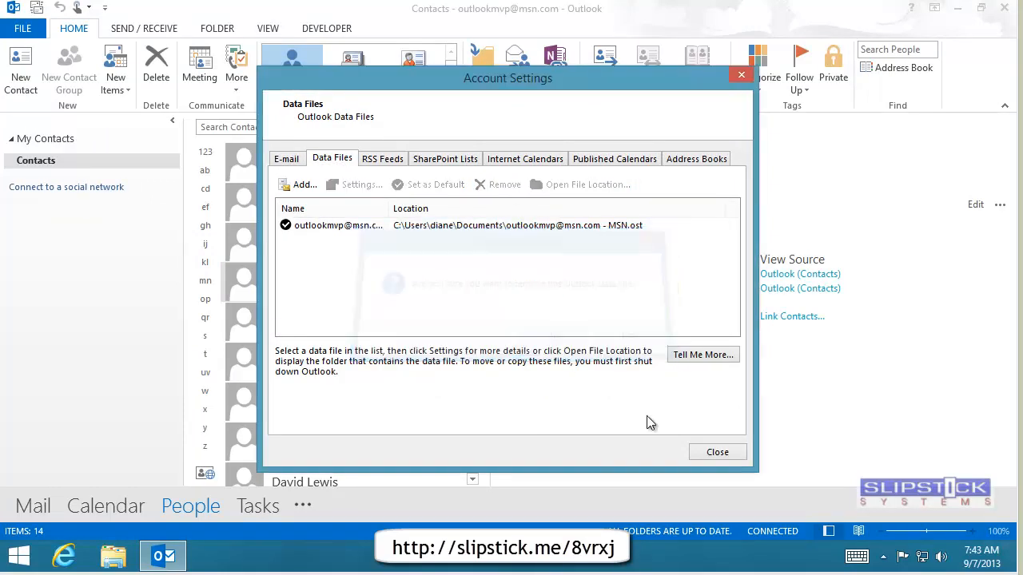